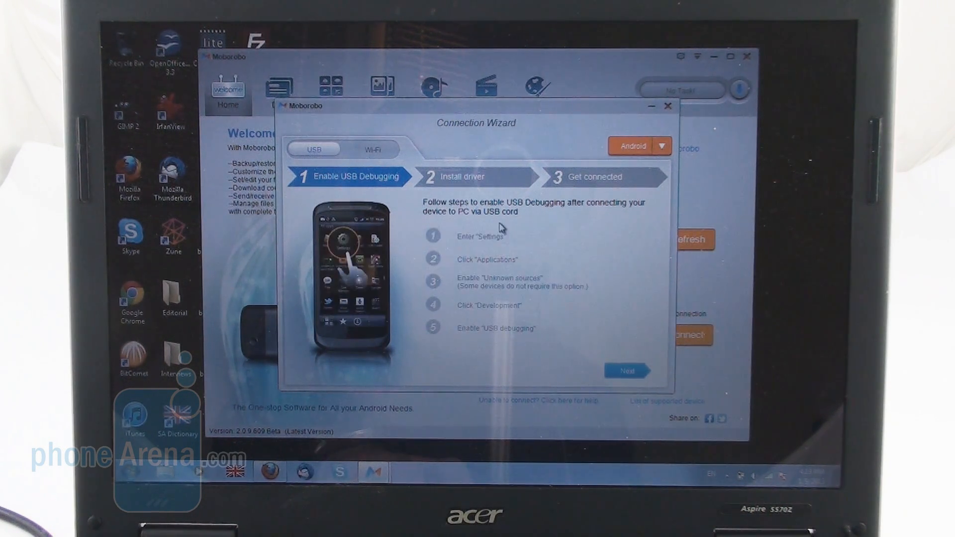
mouse_move(525, 224)
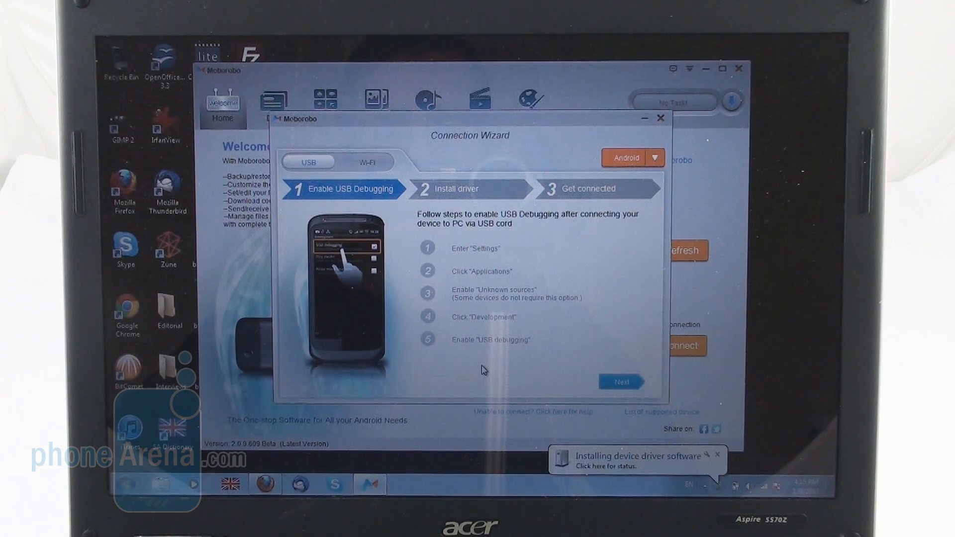
Step: Finish connecting the GT-I9300 over USB and land on its Home overview with storage and content counts
left_click(660, 118)
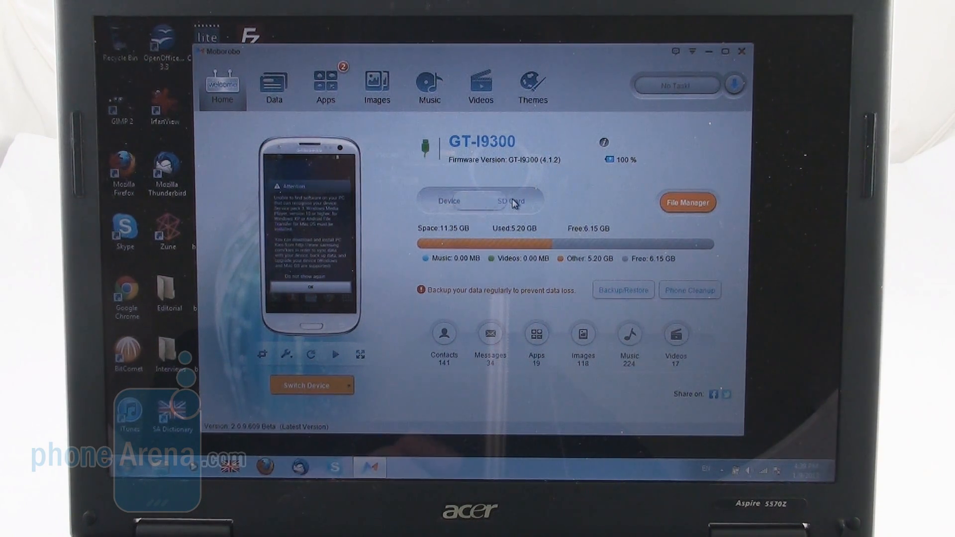
left_click(514, 202)
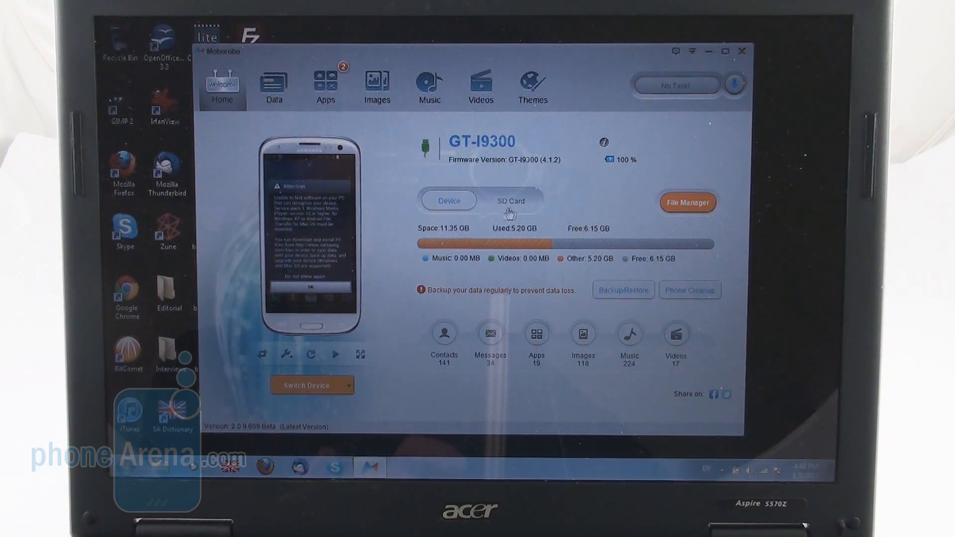
mouse_move(557, 205)
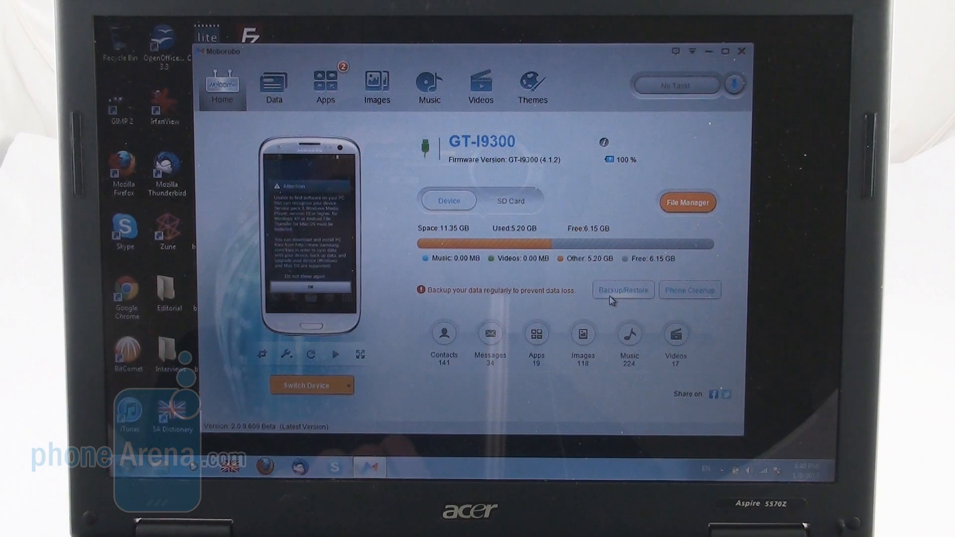
mouse_move(686, 298)
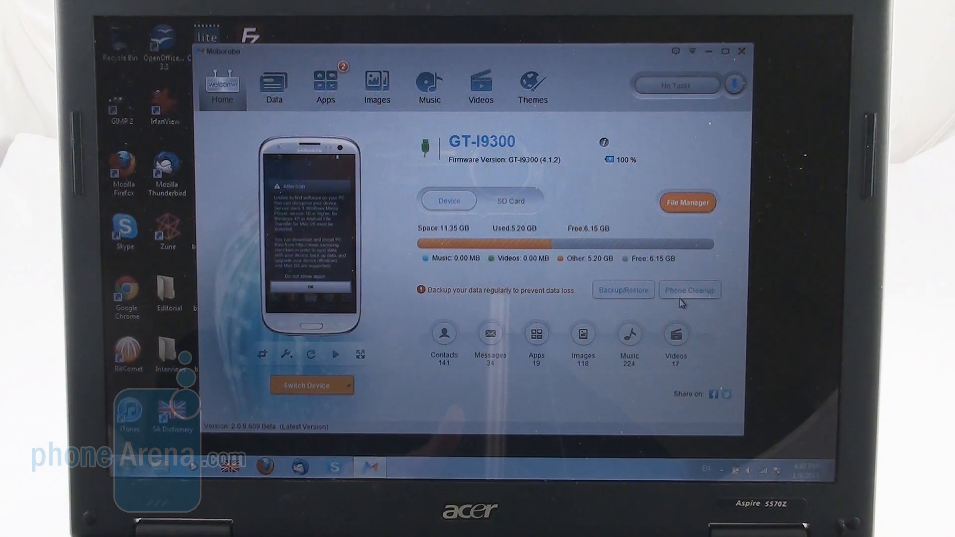
mouse_move(704, 360)
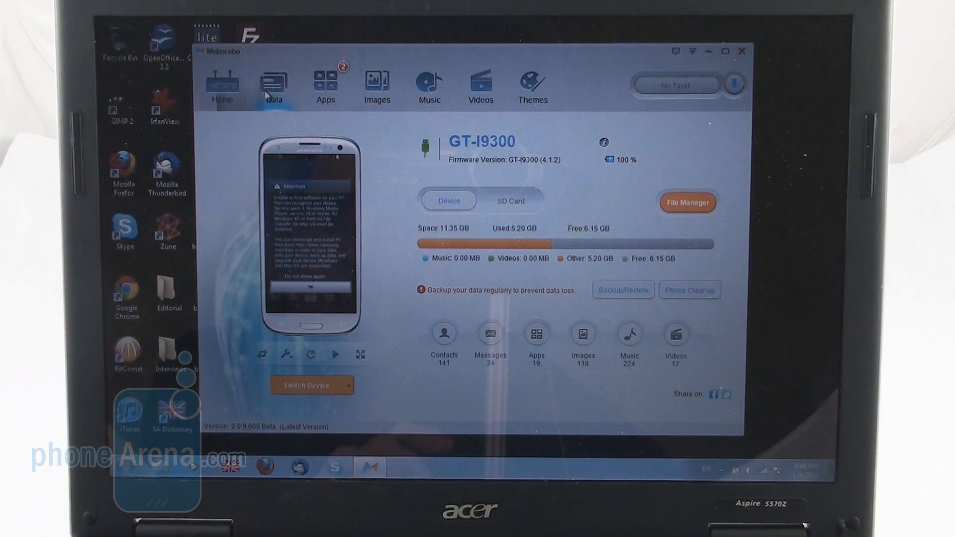
Step: Browse the Data section's ungrouped contacts and call log, then list all 34 text messages
left_click(274, 85)
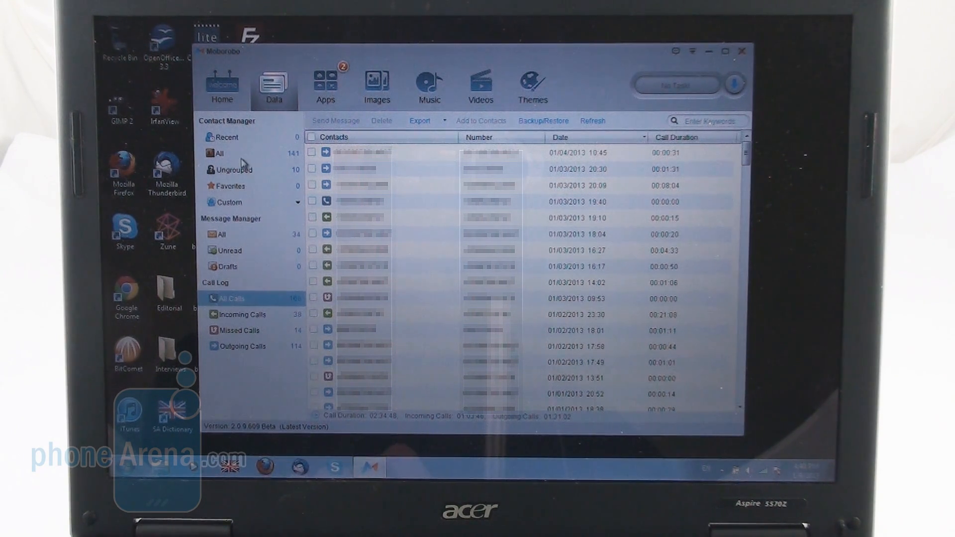
left_click(232, 170)
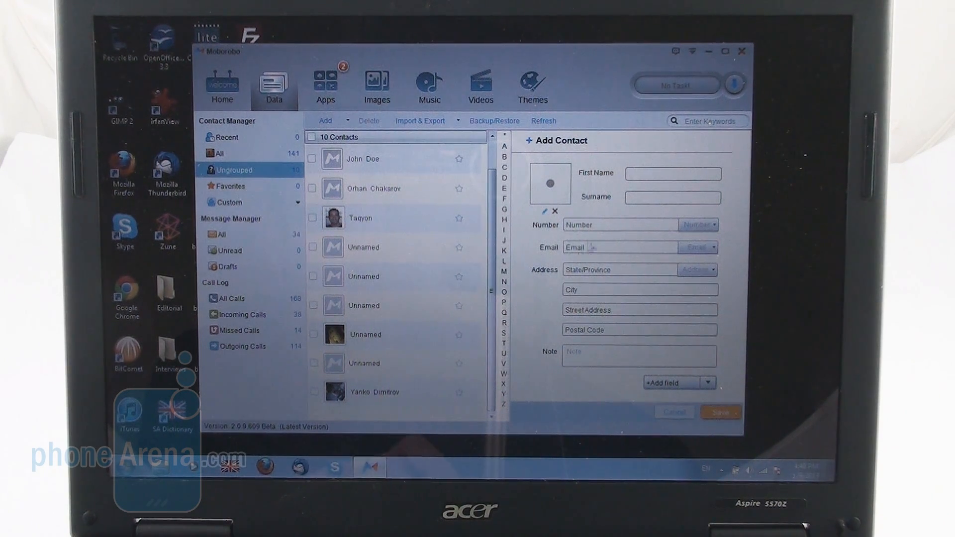
left_click(620, 224)
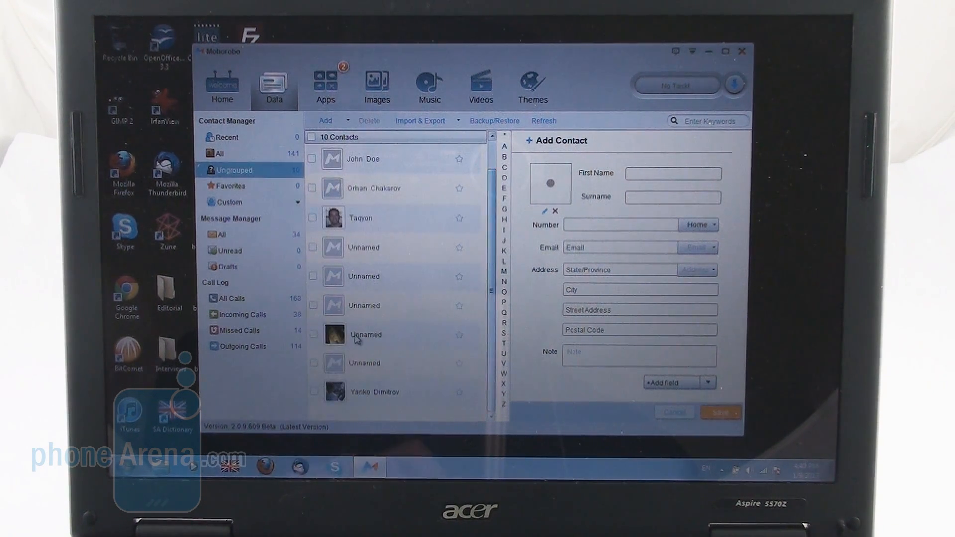
left_click(219, 233)
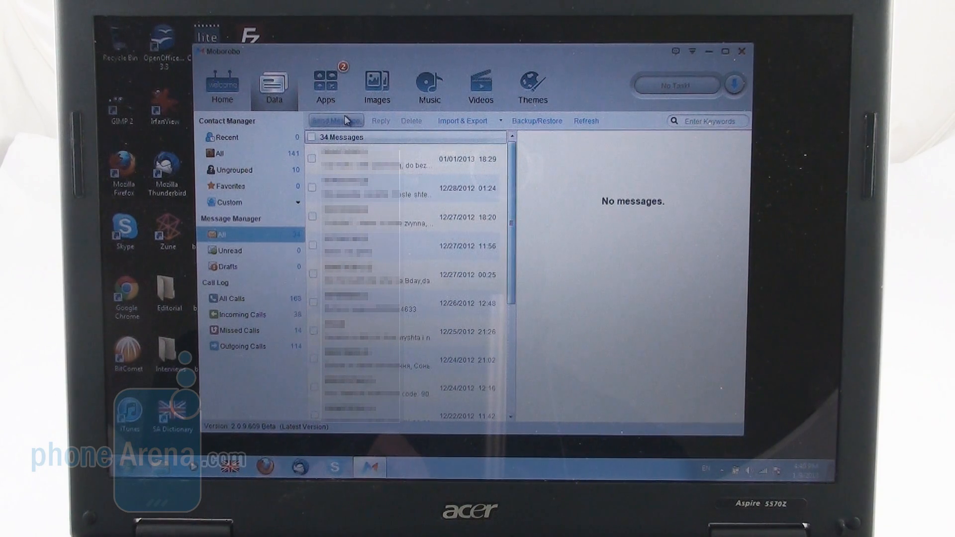
Step: Open and dismiss the Send Message composer without sending, returning to the full call log
left_click(334, 120)
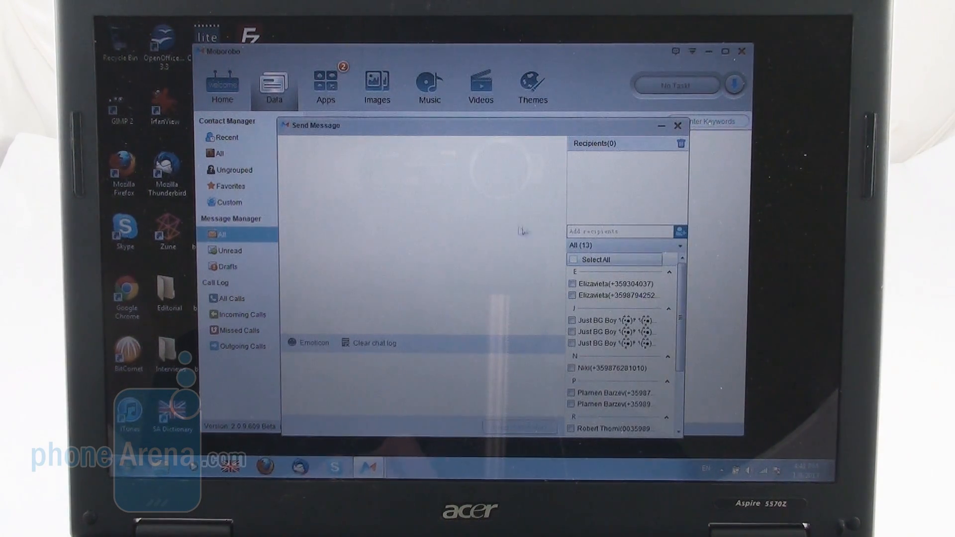
mouse_move(670, 196)
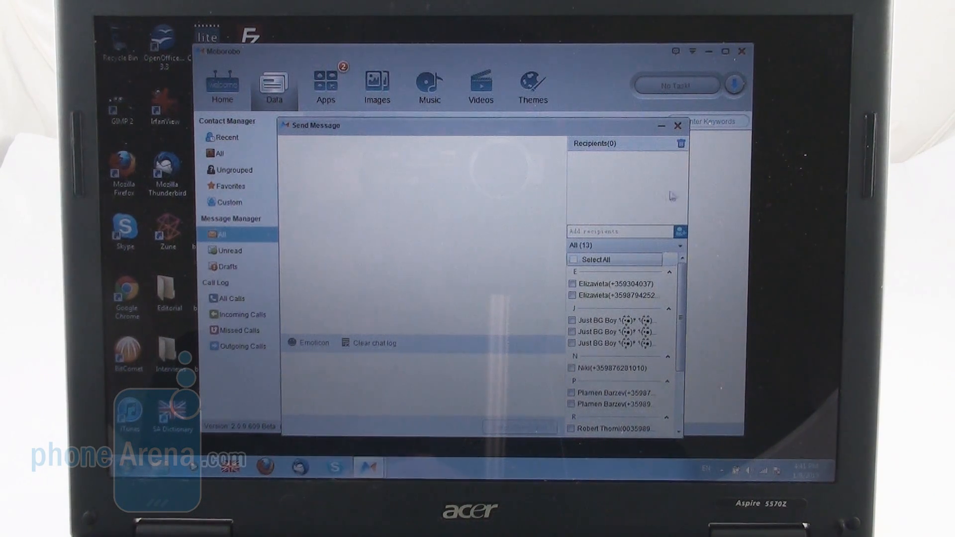
left_click(677, 125)
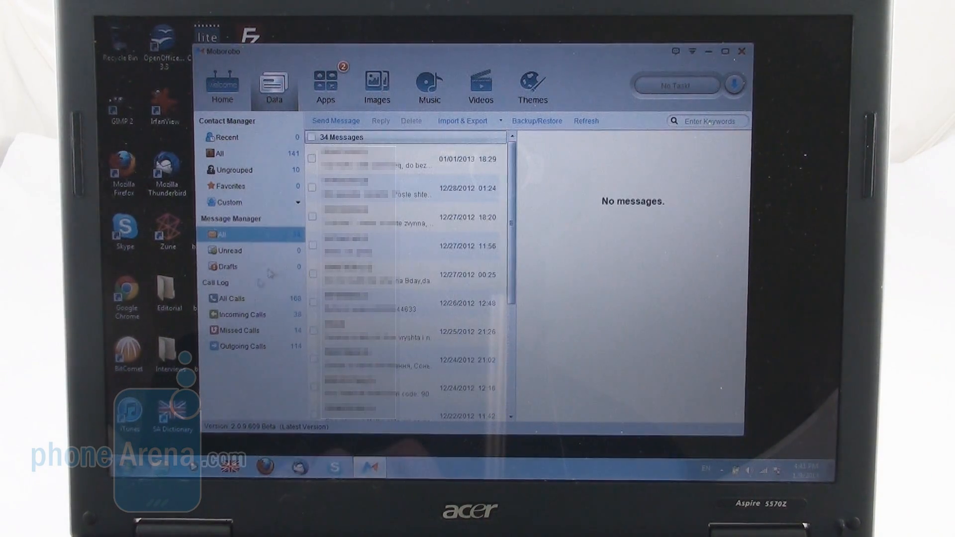
left_click(228, 298)
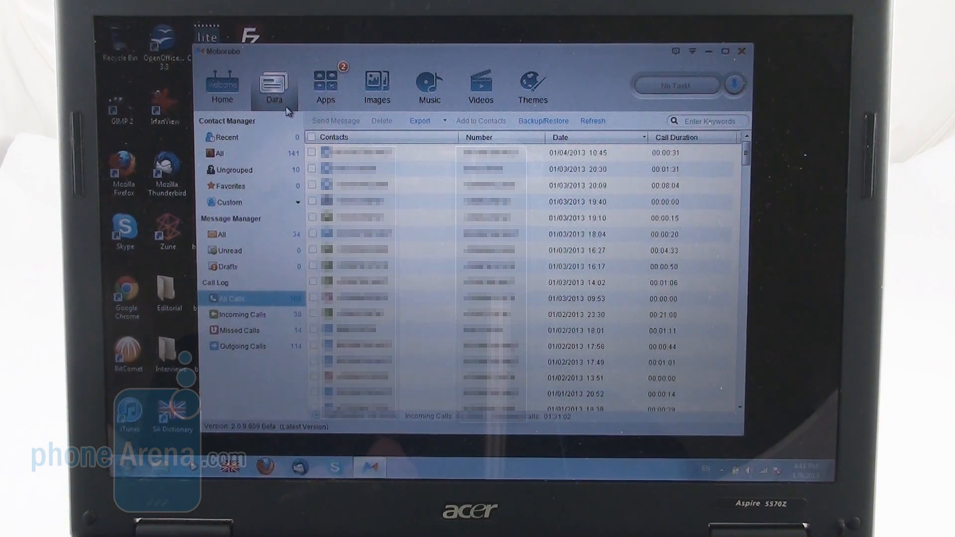
Step: View the 216 system apps, return to user apps and show SoundHound's category, rating and similar apps
left_click(326, 89)
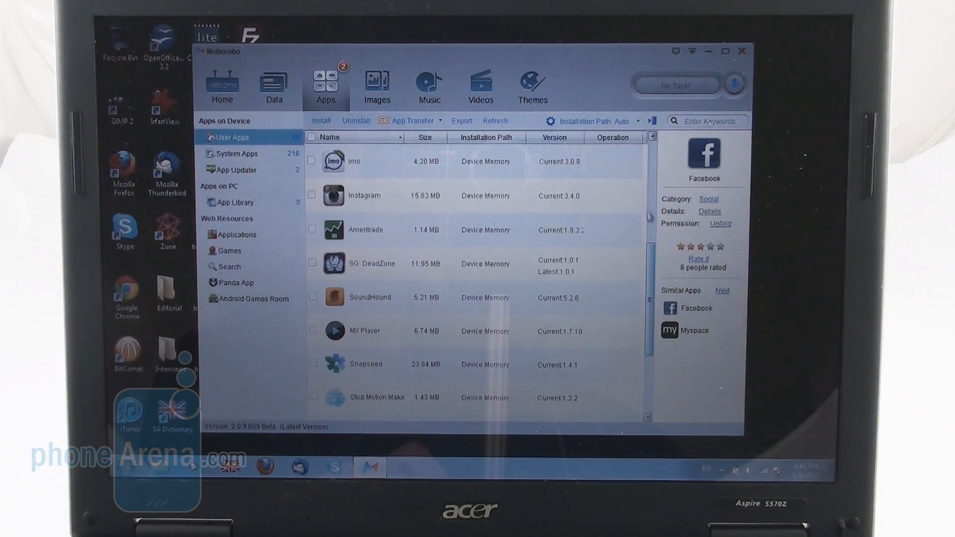
left_click(237, 154)
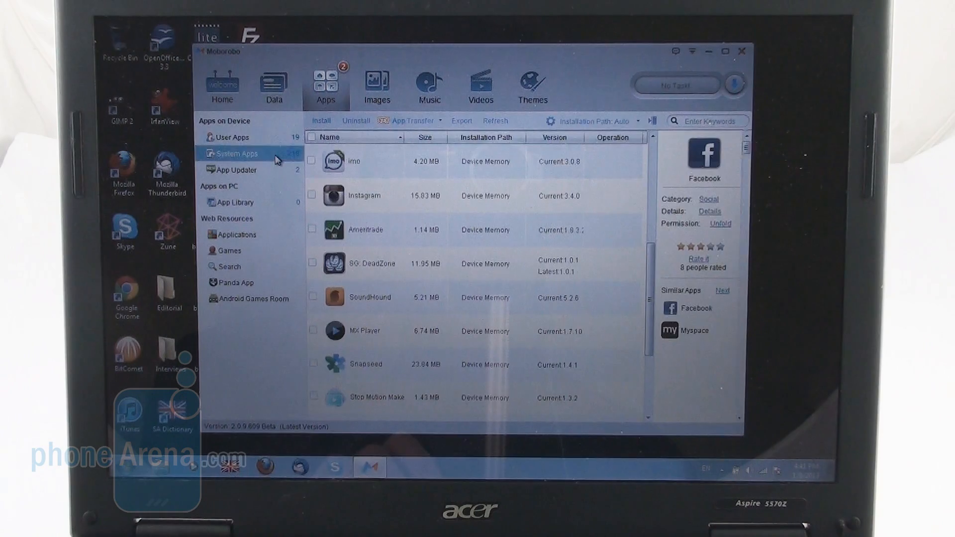
left_click(237, 153)
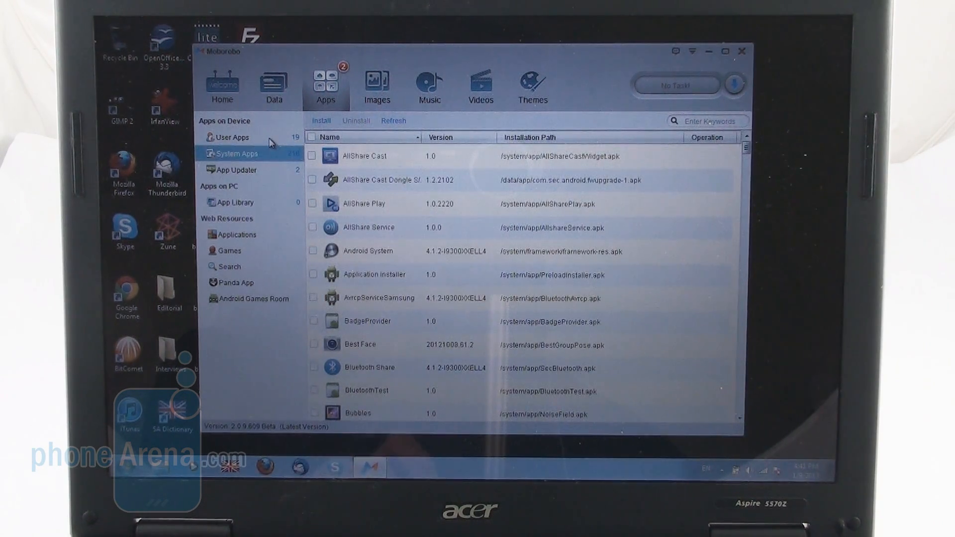
left_click(232, 138)
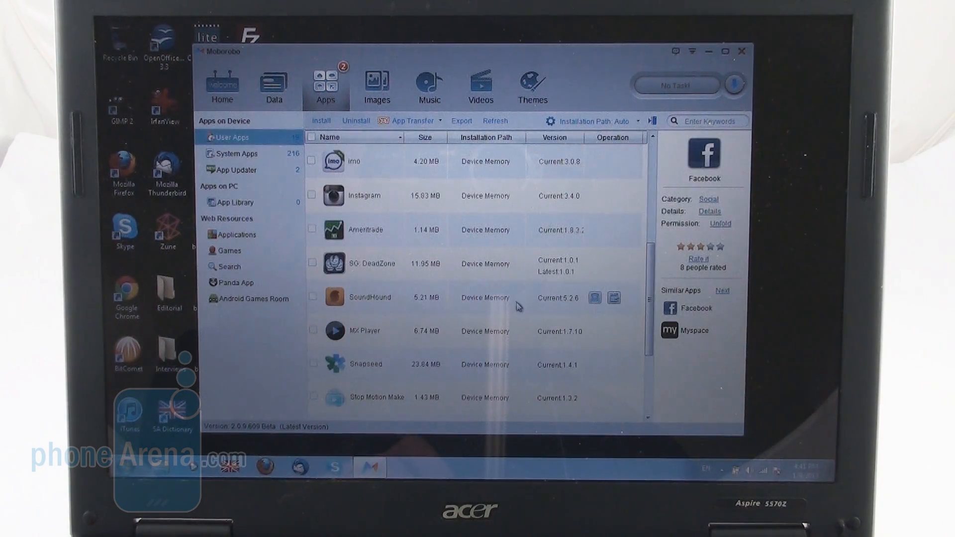
mouse_move(595, 264)
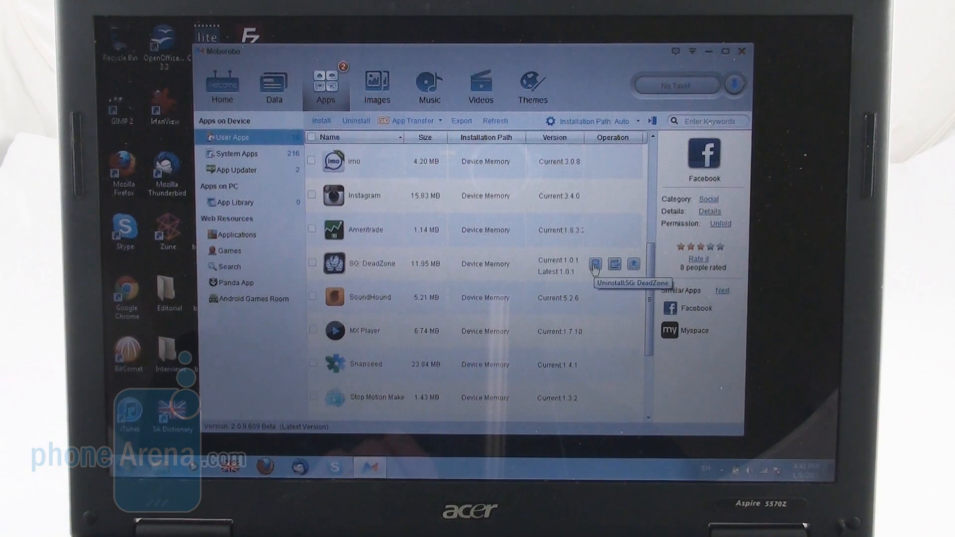
mouse_move(615, 263)
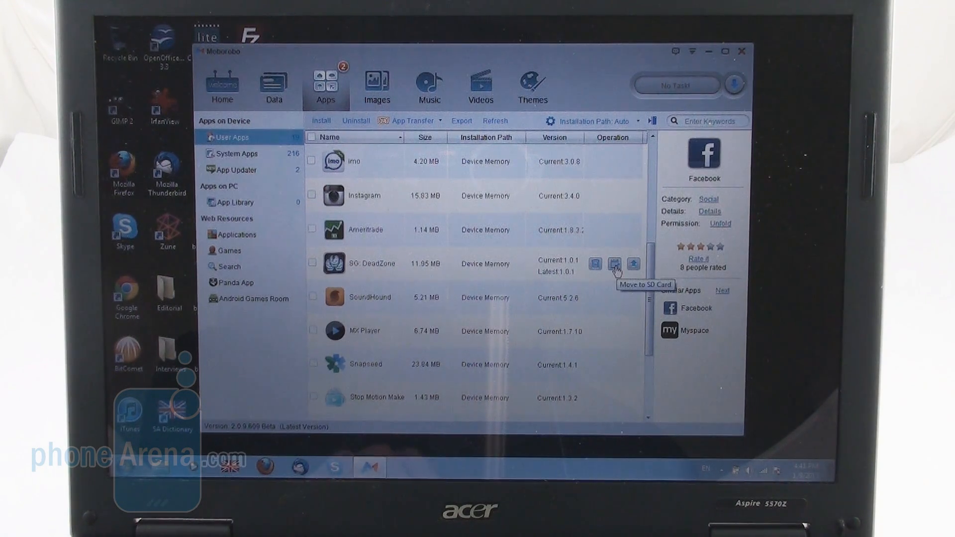
mouse_move(633, 264)
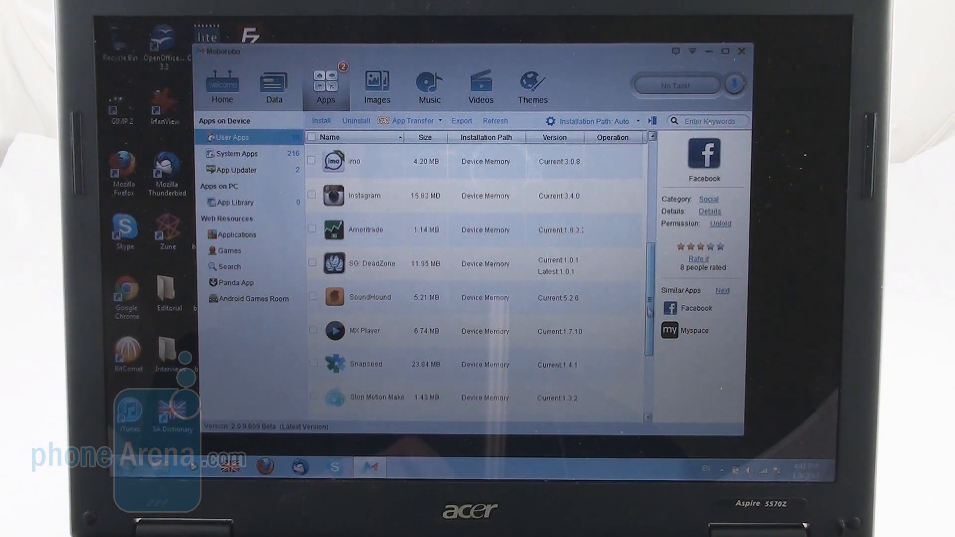
scroll("down", 3)
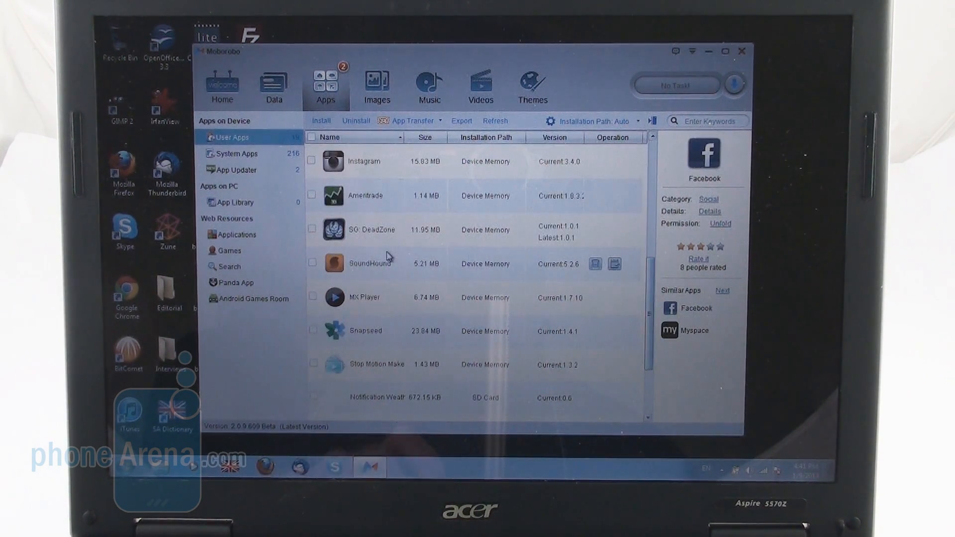
left_click(313, 262)
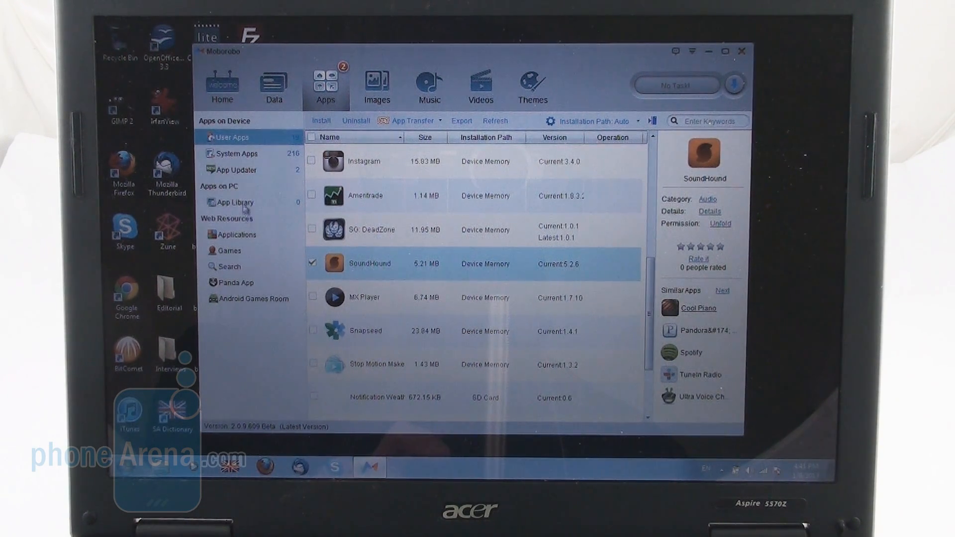
Step: Browse PC-stored apps and the online Applications ranking, then switch to the Games catalogue
left_click(233, 202)
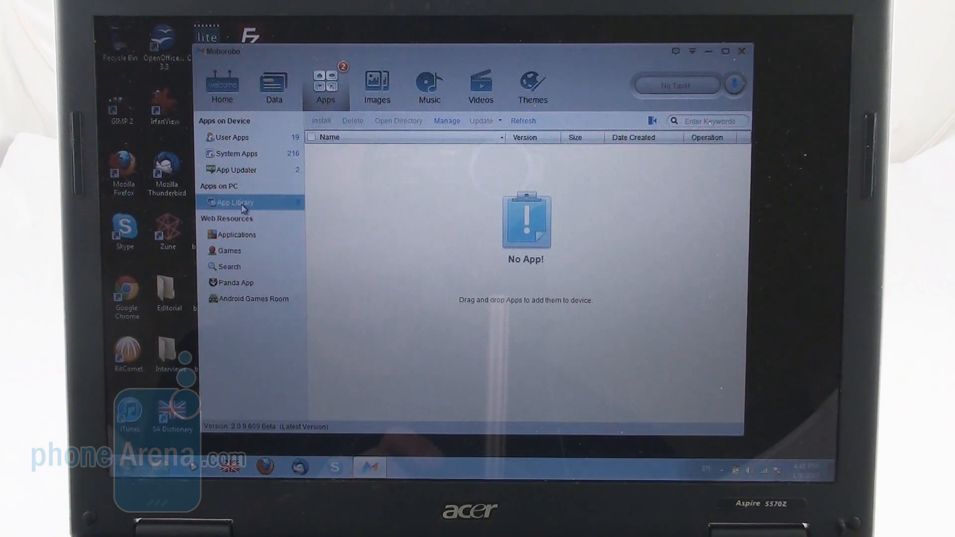
mouse_move(270, 230)
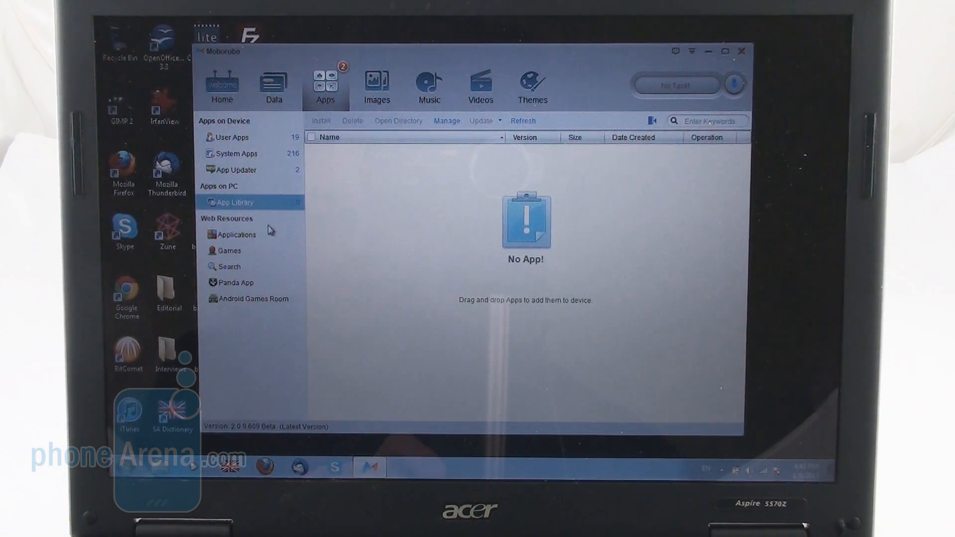
left_click(236, 235)
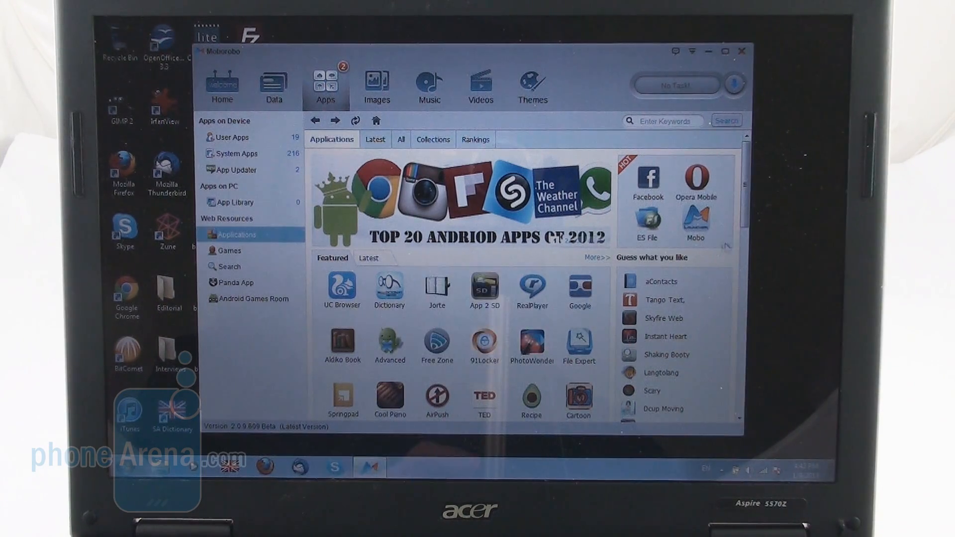
scroll("down", 3)
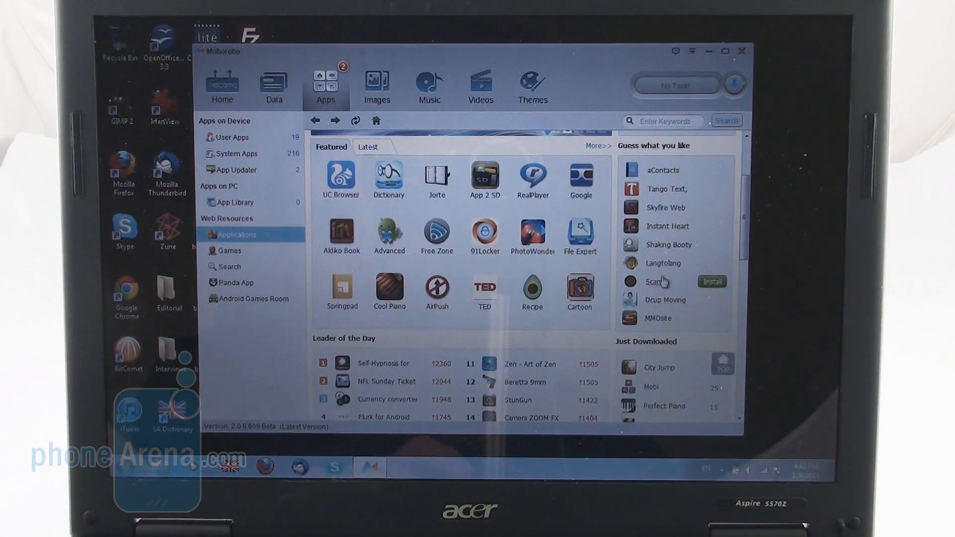
scroll("down", 3)
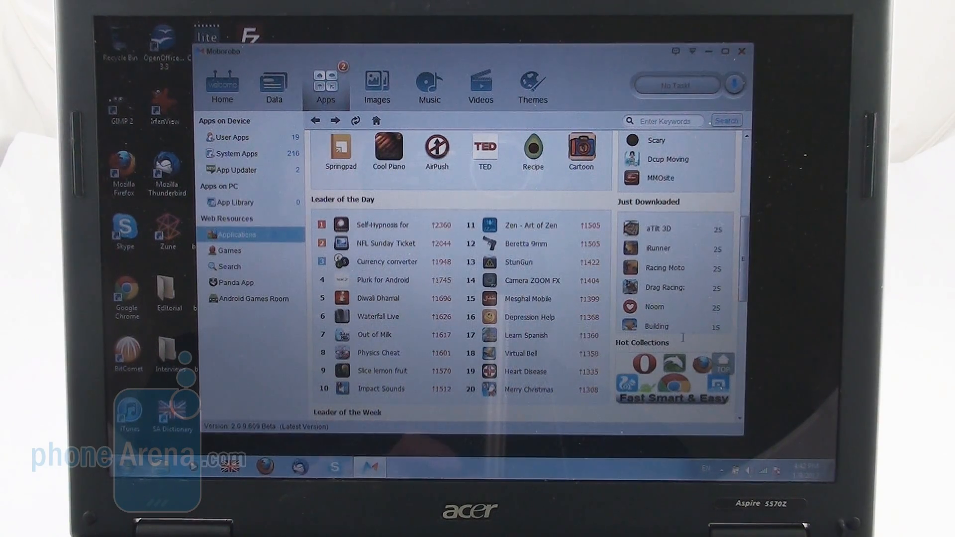
scroll("down", 3)
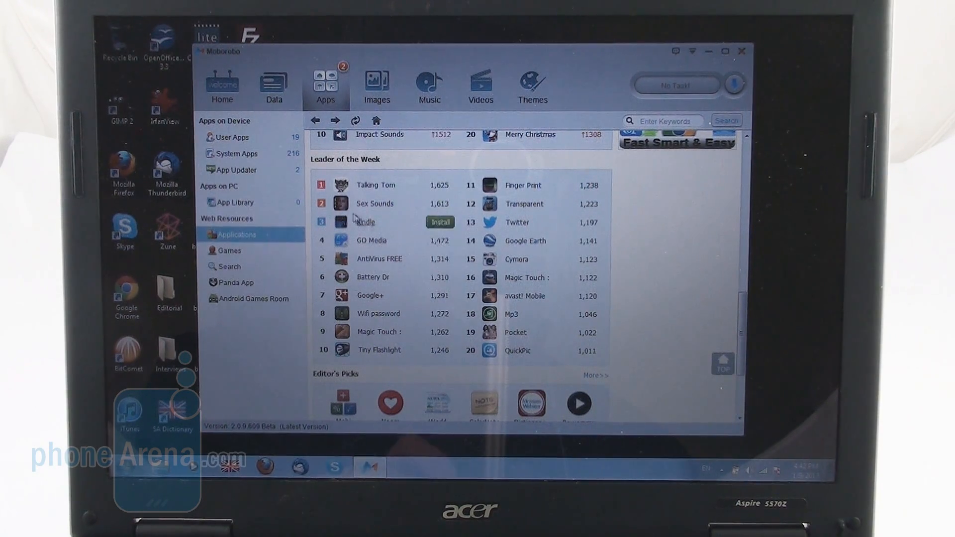
mouse_move(367, 190)
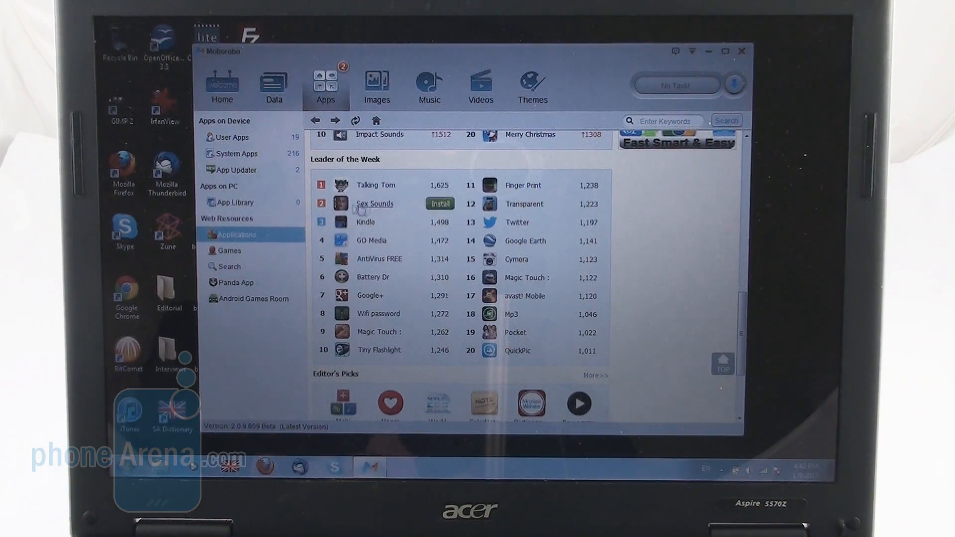
left_click(229, 250)
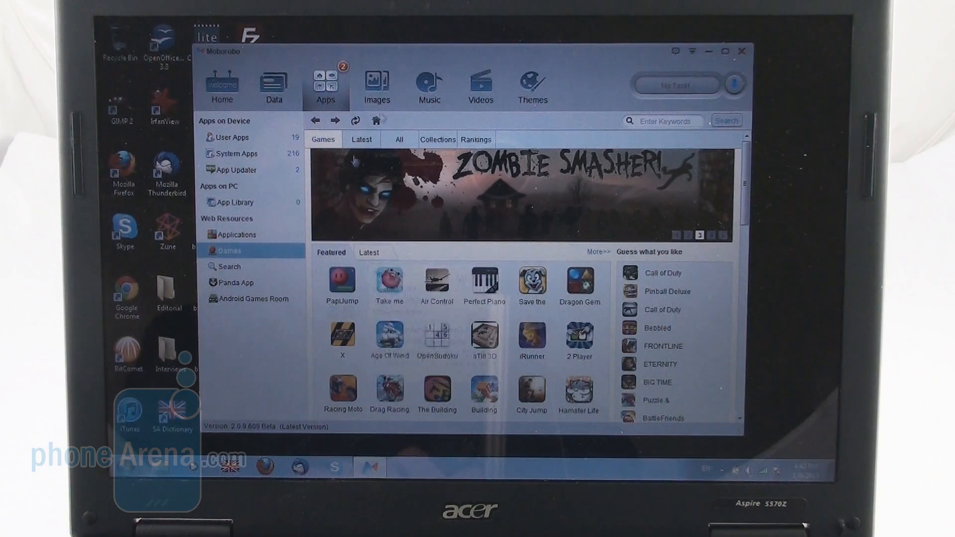
Step: Browse the phone's camera photos, wallpapers, online Wallpaper Center and device gallery albums
left_click(377, 86)
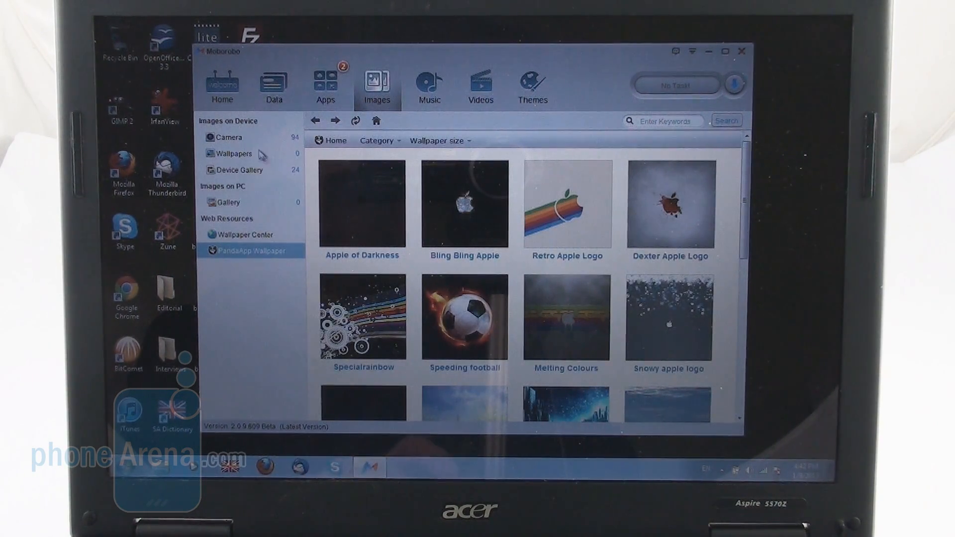
left_click(230, 137)
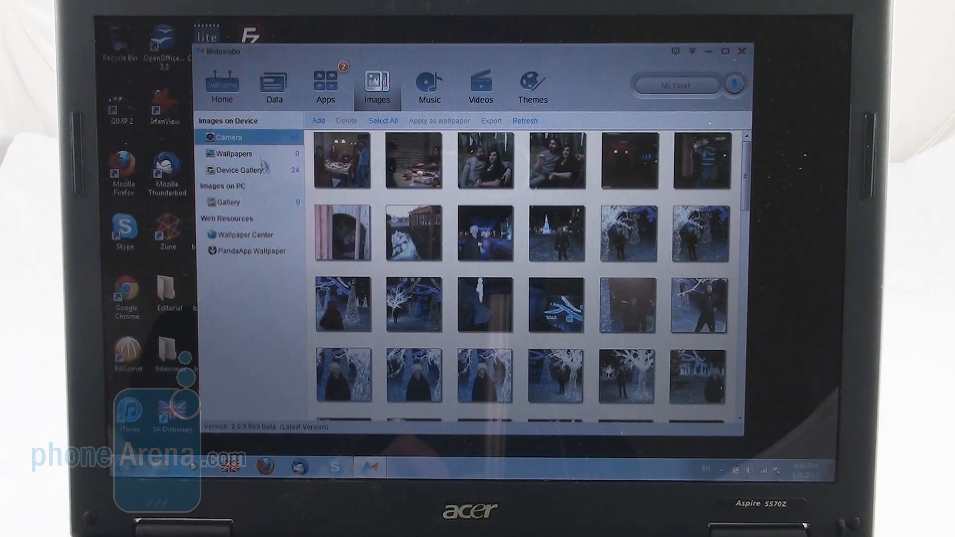
left_click(233, 153)
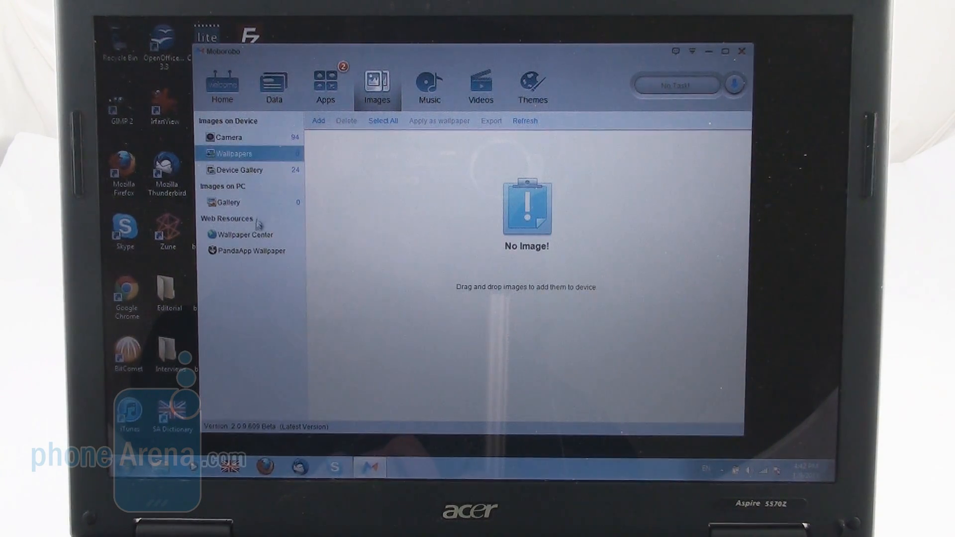
left_click(245, 233)
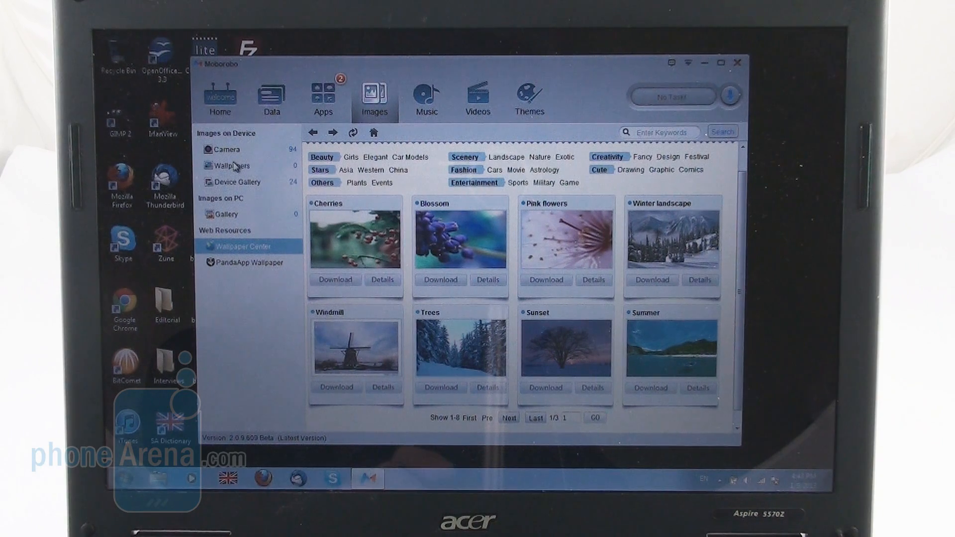
left_click(236, 181)
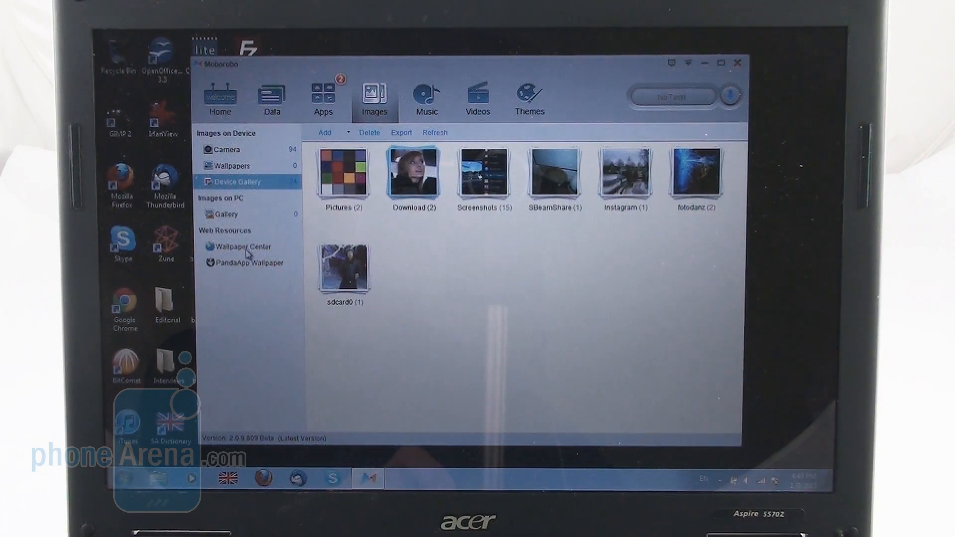
Step: View the PandaApp wallpaper collection with Space city and Sea of clouds, then move to Music
left_click(241, 246)
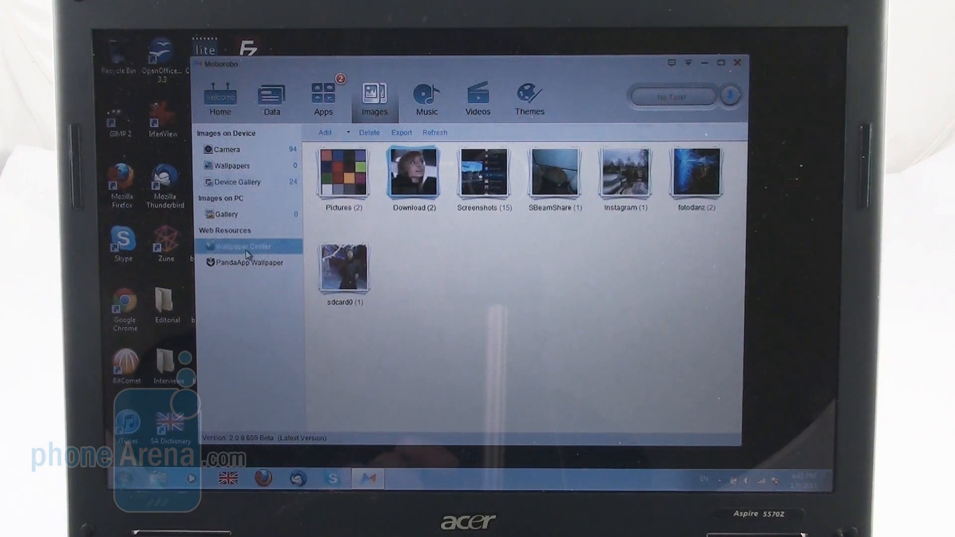
left_click(241, 246)
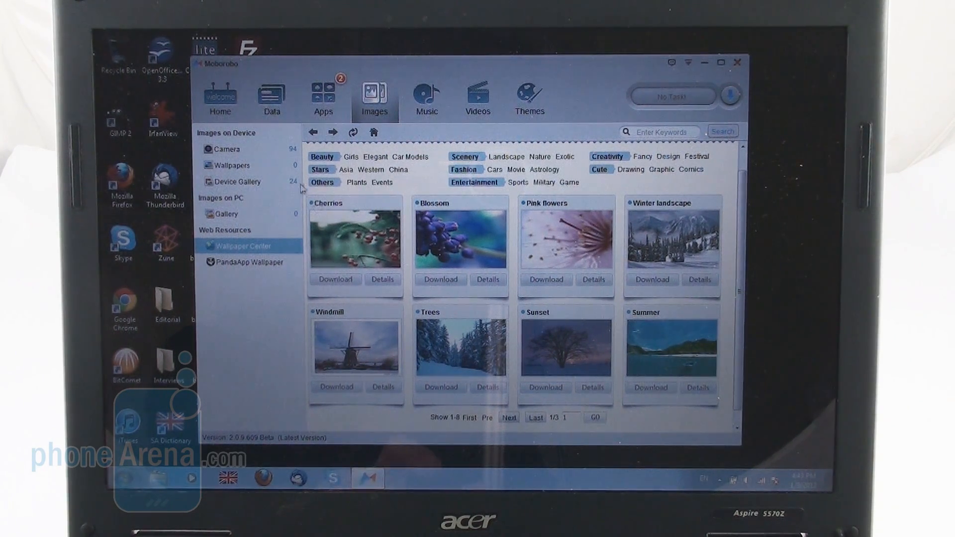
left_click(248, 262)
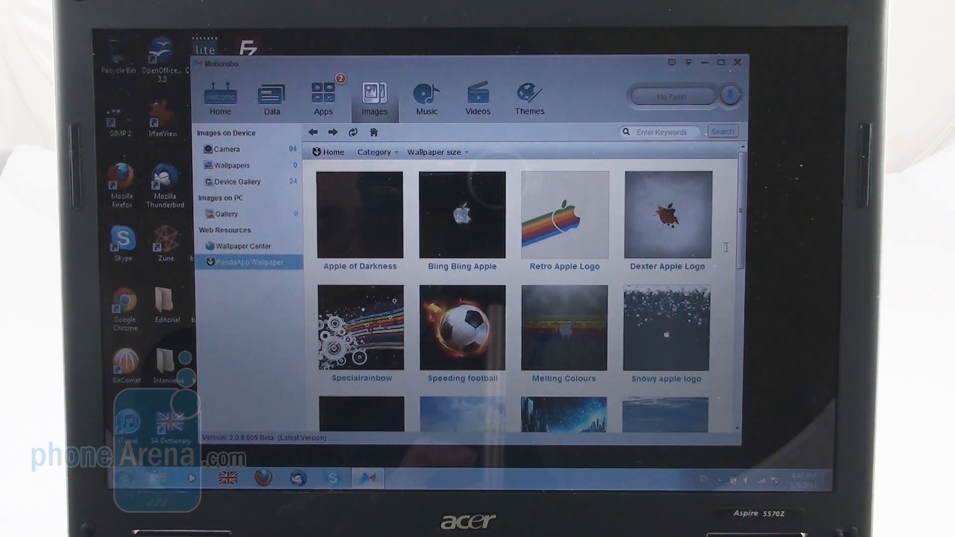
scroll("down", 3)
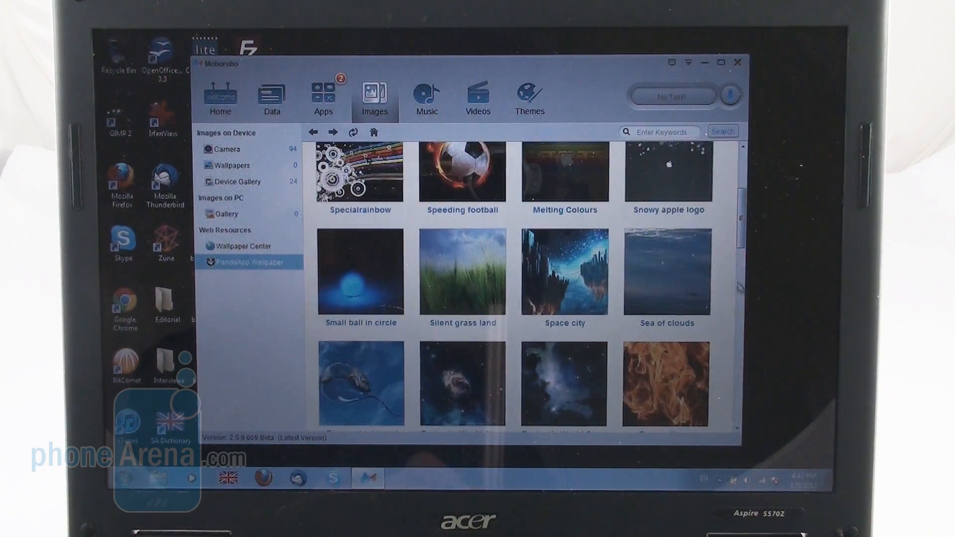
left_click(425, 98)
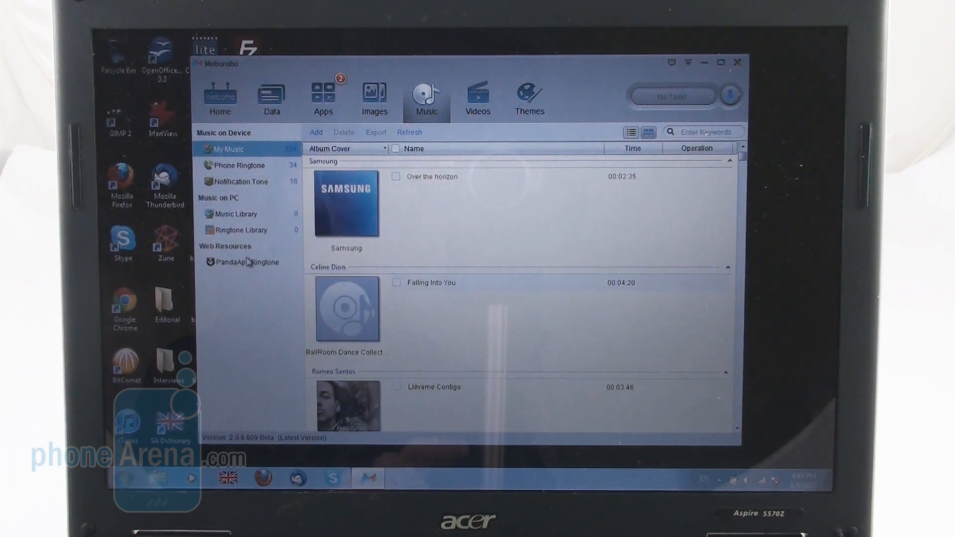
Step: Show the PandaApp ringtone store listing 300 Sparta, Shine On Your Crazy and Sure Thing
left_click(246, 262)
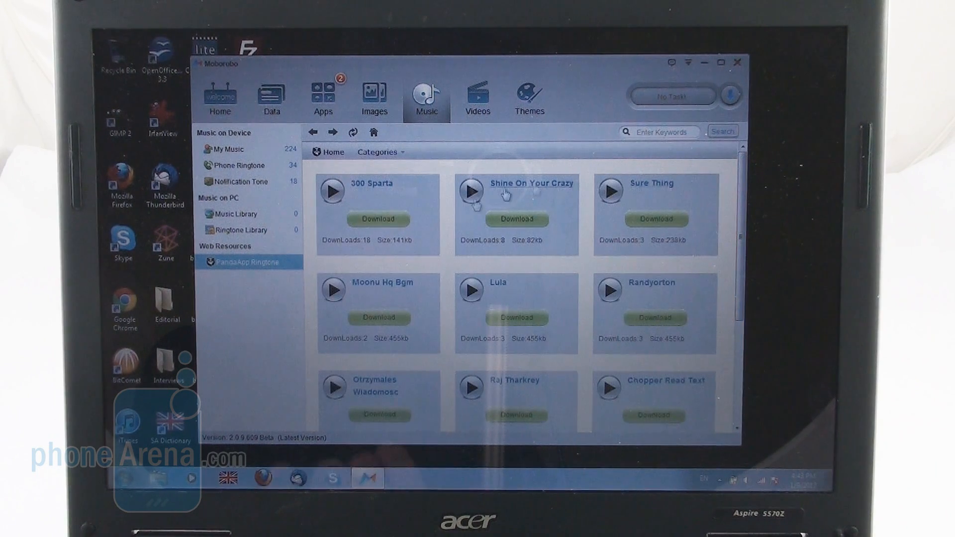
mouse_move(445, 94)
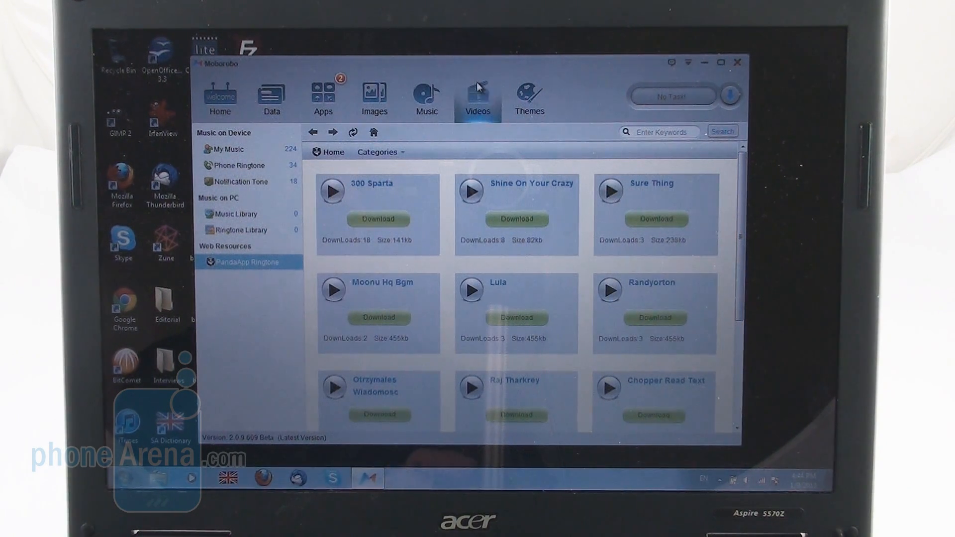
Step: Check the MoboPlayer prompt and MMOSITE game videos, then switch to the Themes Theme Center
left_click(477, 98)
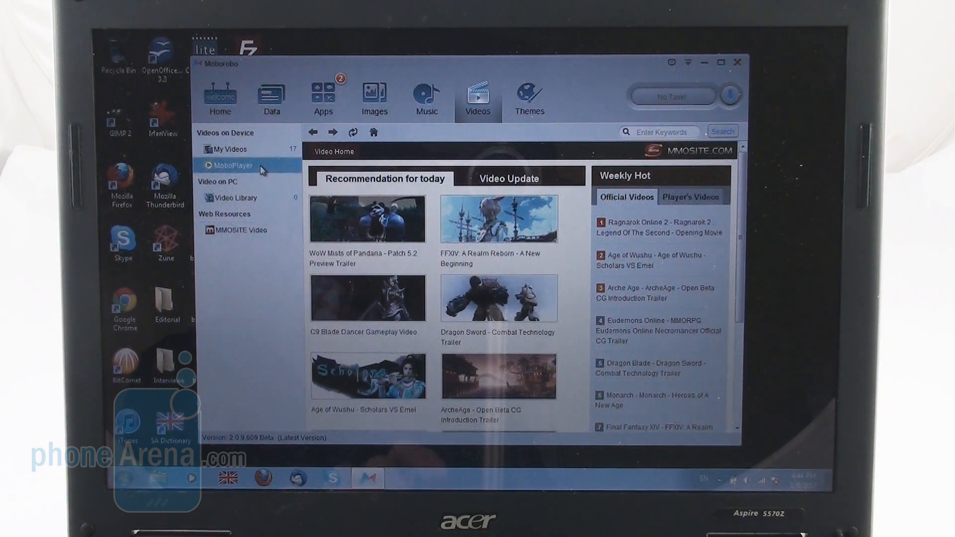
left_click(229, 166)
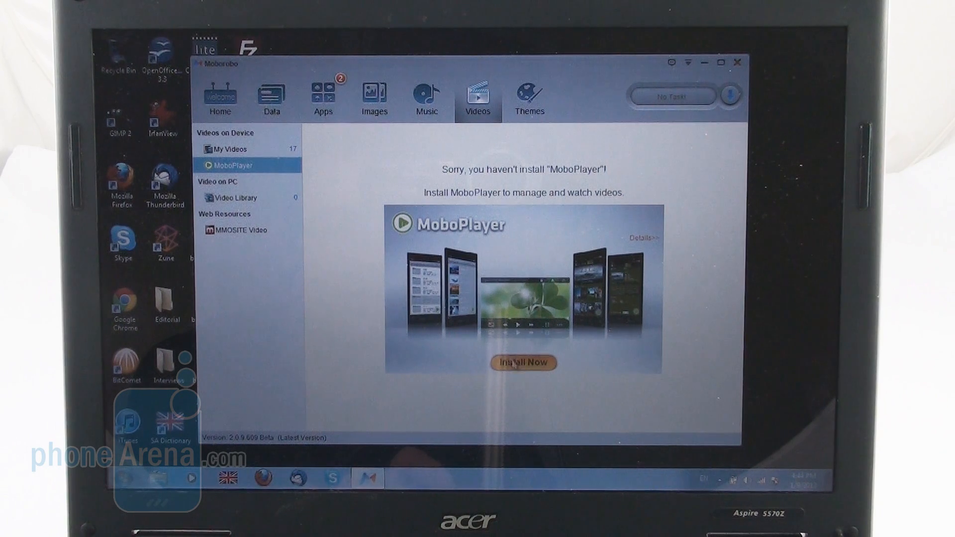
mouse_move(313, 252)
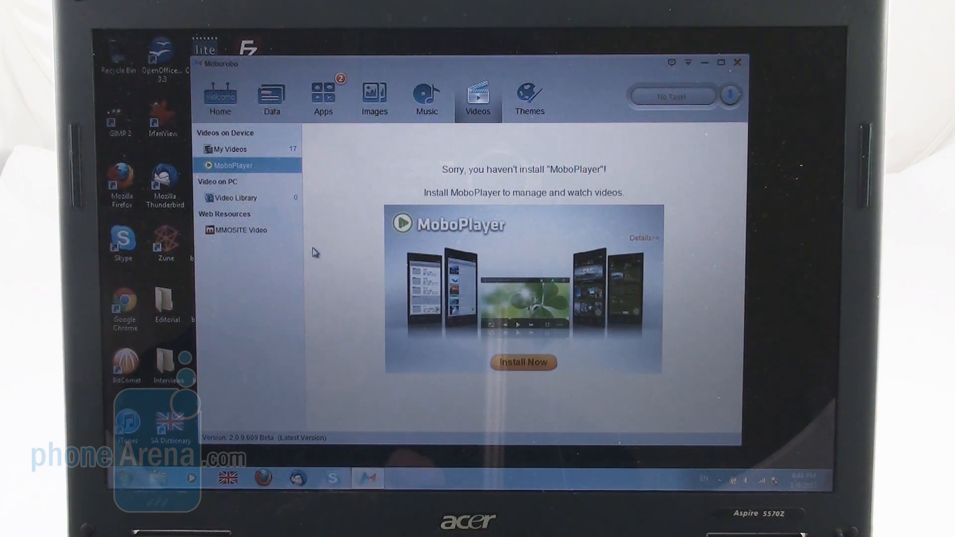
left_click(240, 230)
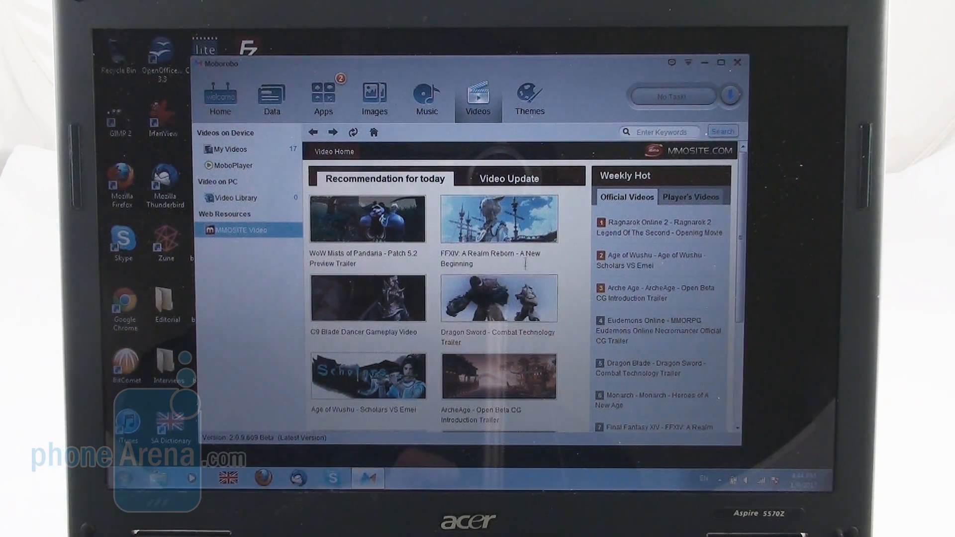
left_click(528, 98)
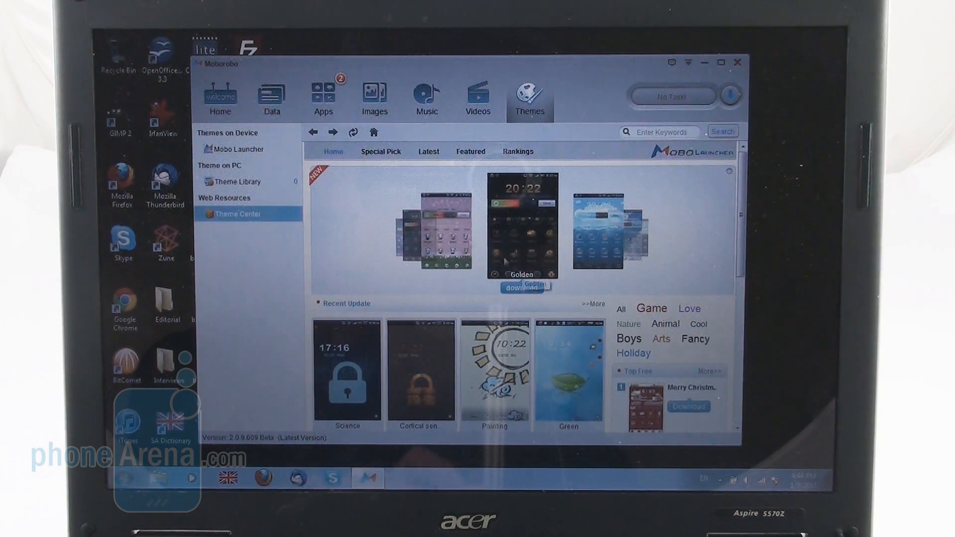
Step: Check the Mobo Launcher prompt and Theme Center listings, then return to the GT-I9300 home overview
left_click(237, 149)
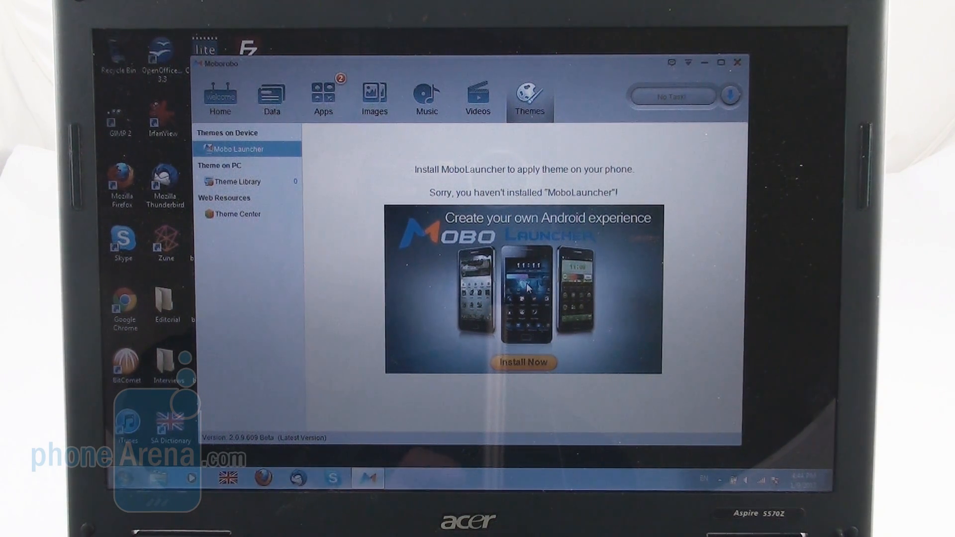
mouse_move(368, 277)
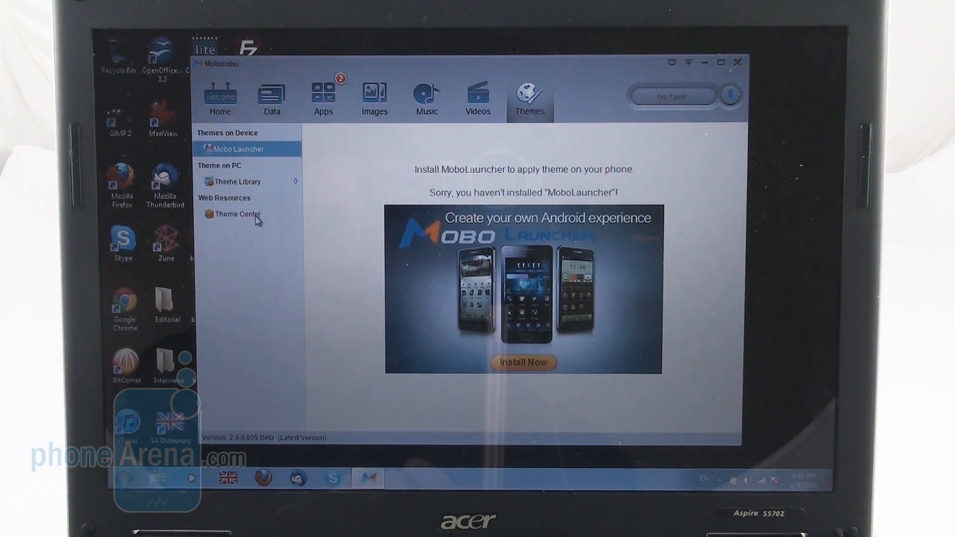
left_click(235, 214)
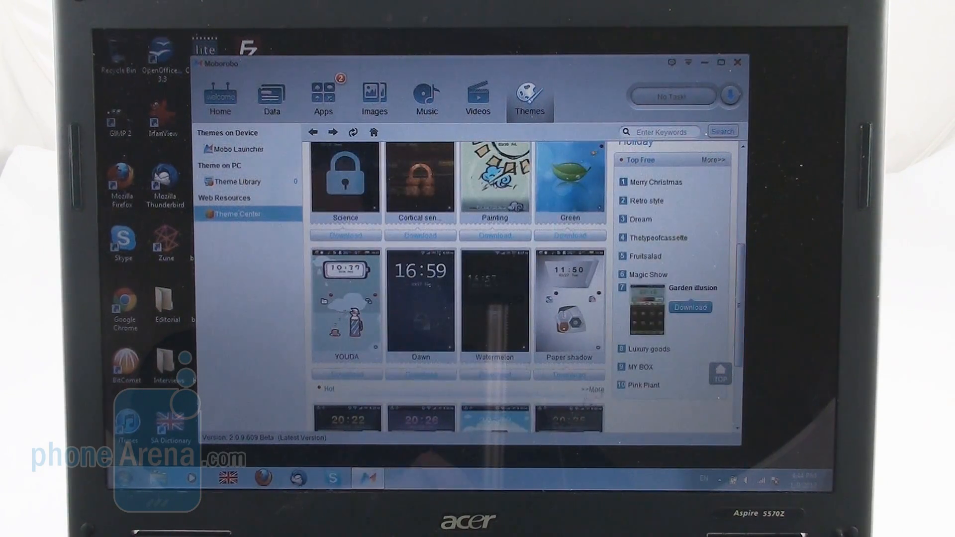
scroll("down", 3)
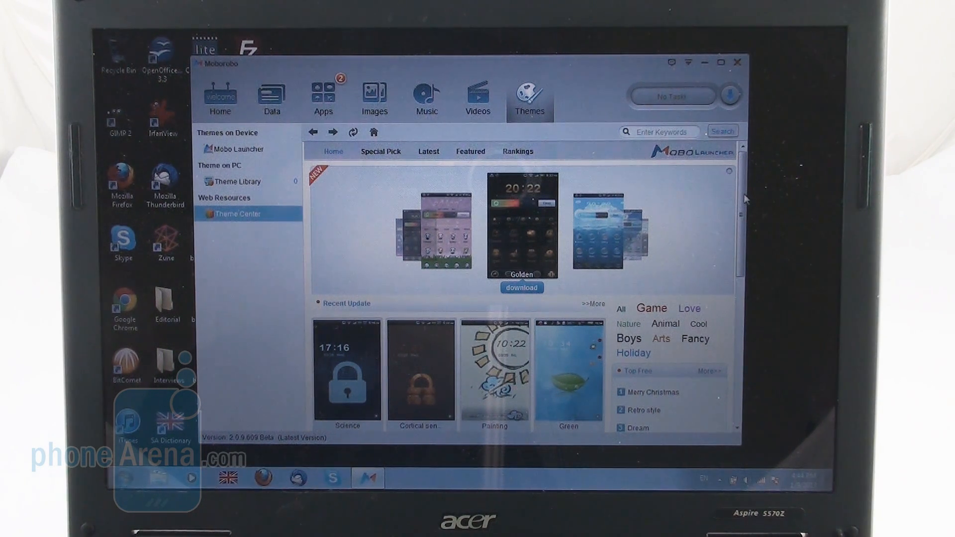
mouse_move(372, 132)
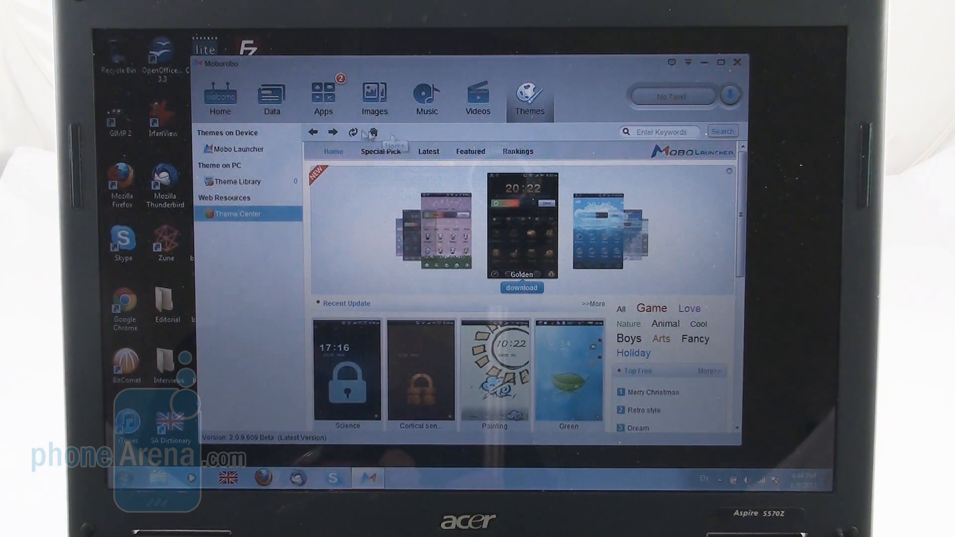
left_click(220, 97)
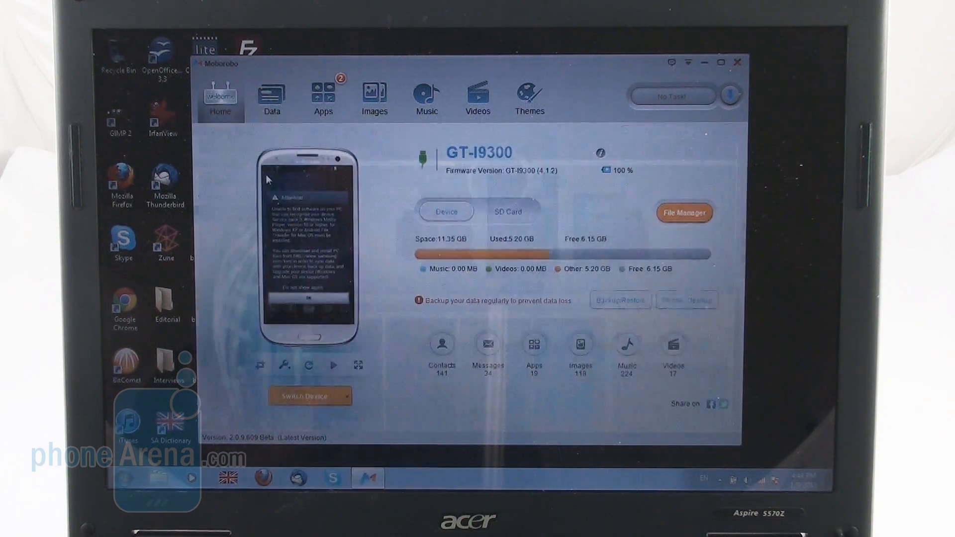